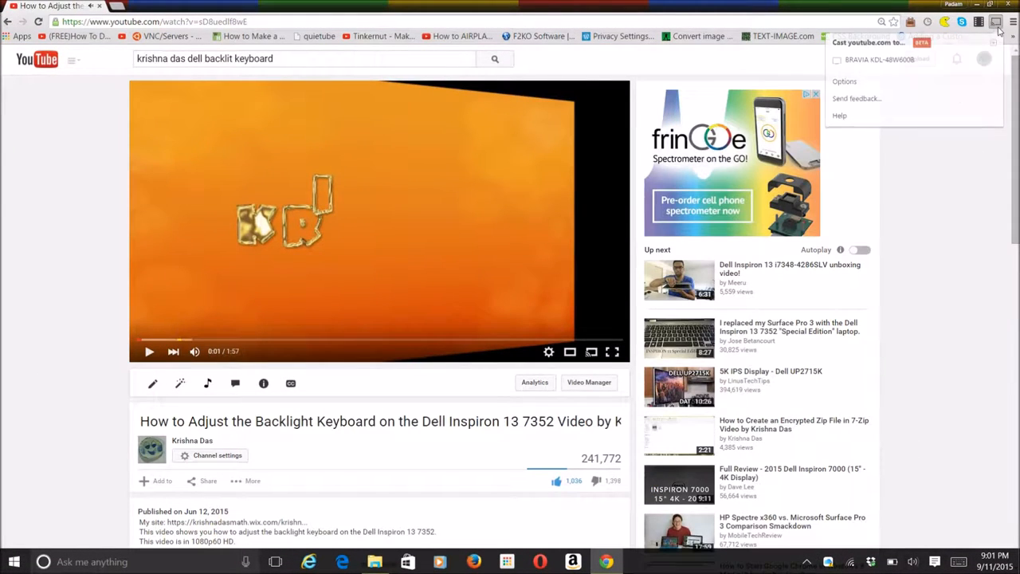
Cast the Dell Inspiron backlight keyboard video to BRAVIA KDL-48W600B and queue it
{"action": "left_click", "coordinate": [880, 62]}
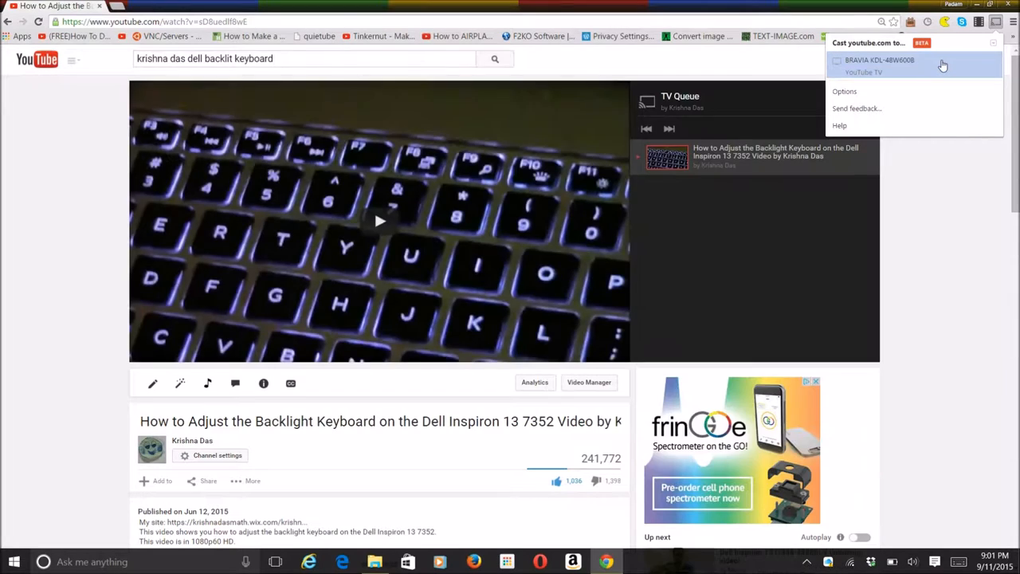
{"action": "left_click", "coordinate": [879, 60]}
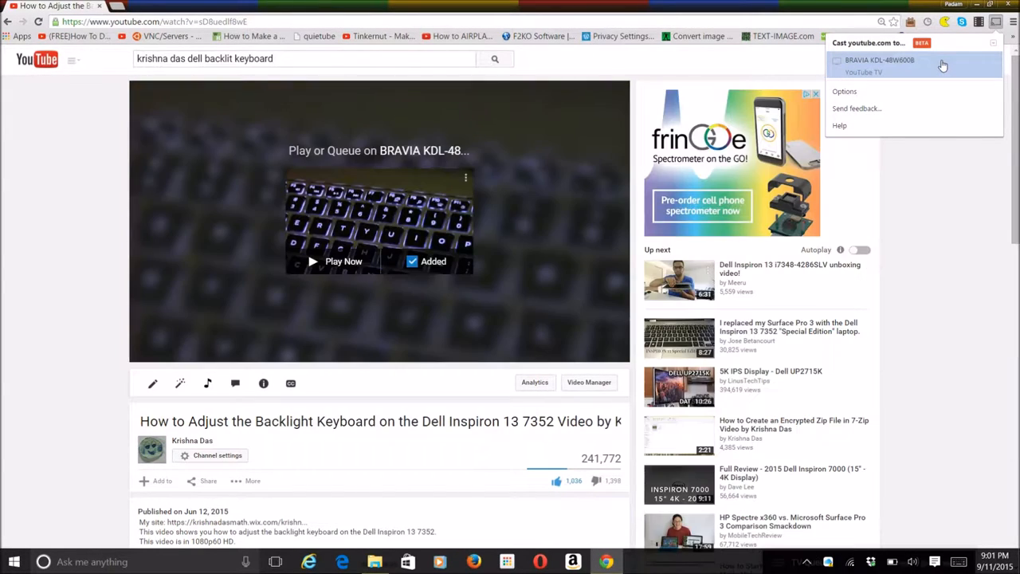
{"action": "left_click", "coordinate": [343, 261]}
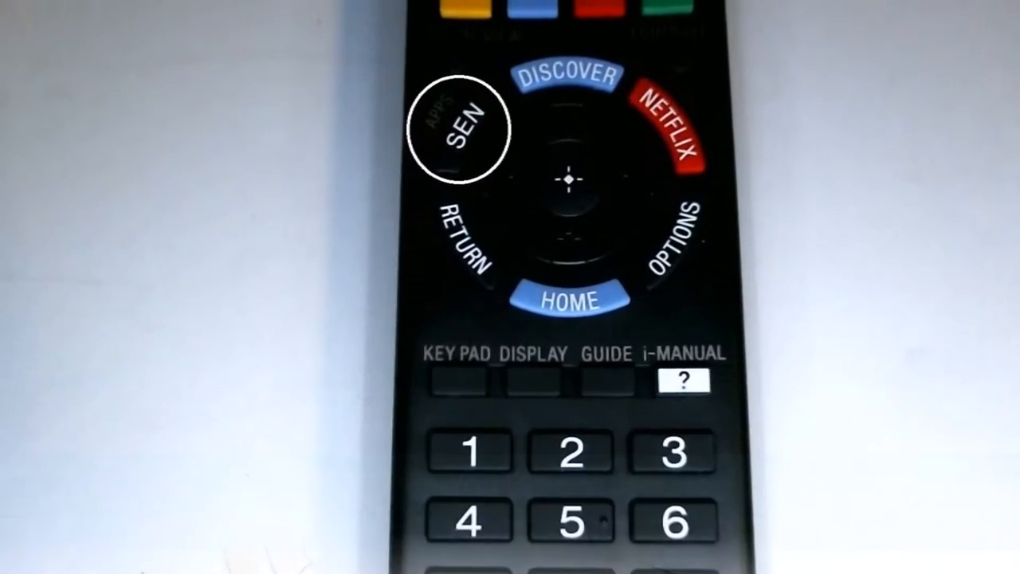
{"action": "left_click", "coordinate": [465, 125]}
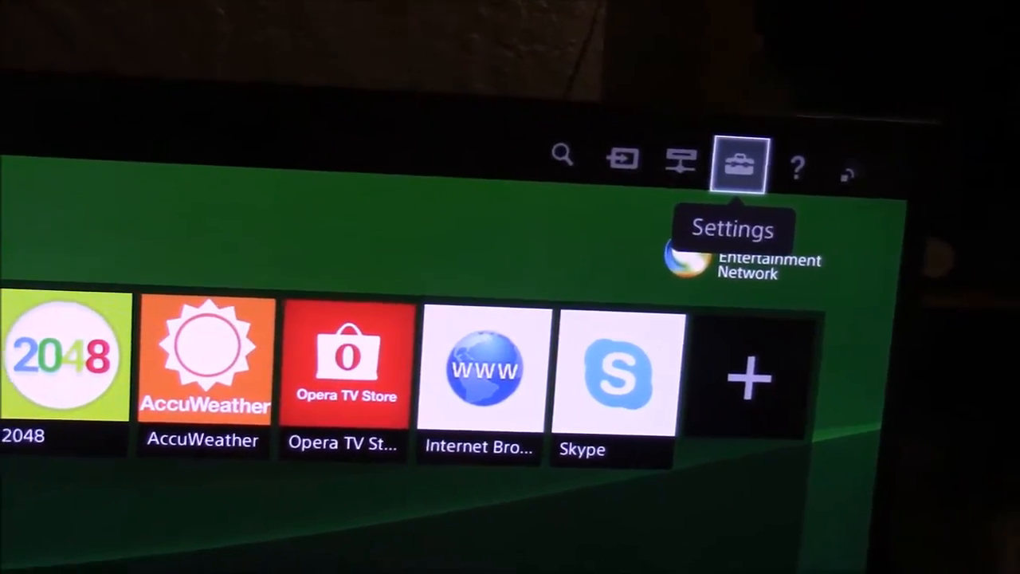
{"action": "left_click", "coordinate": [738, 164]}
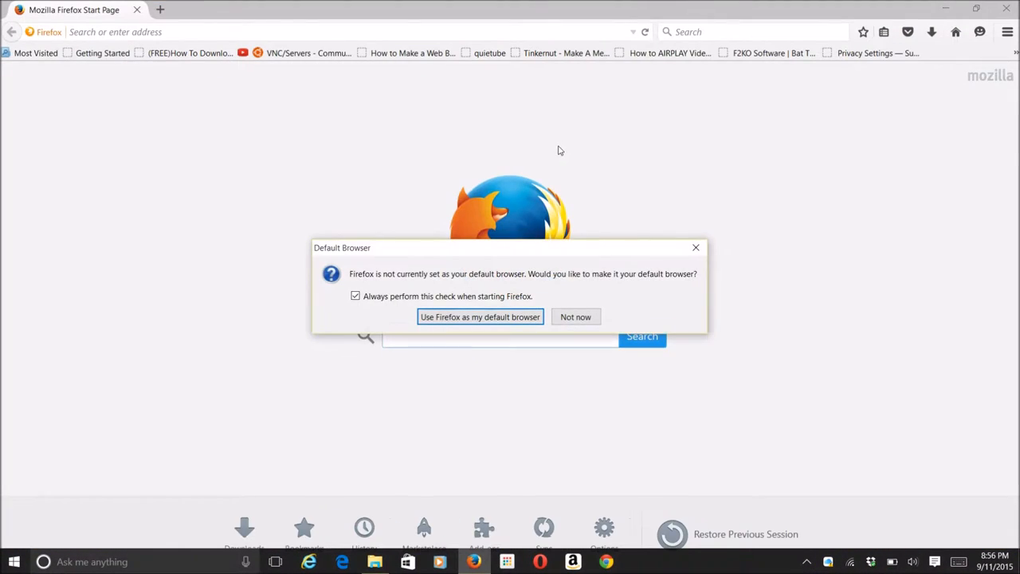
Decline Firefox as default, reach Chrome's download terms via google.com/chrome, then close Firefox
{"action": "left_click", "coordinate": [576, 317]}
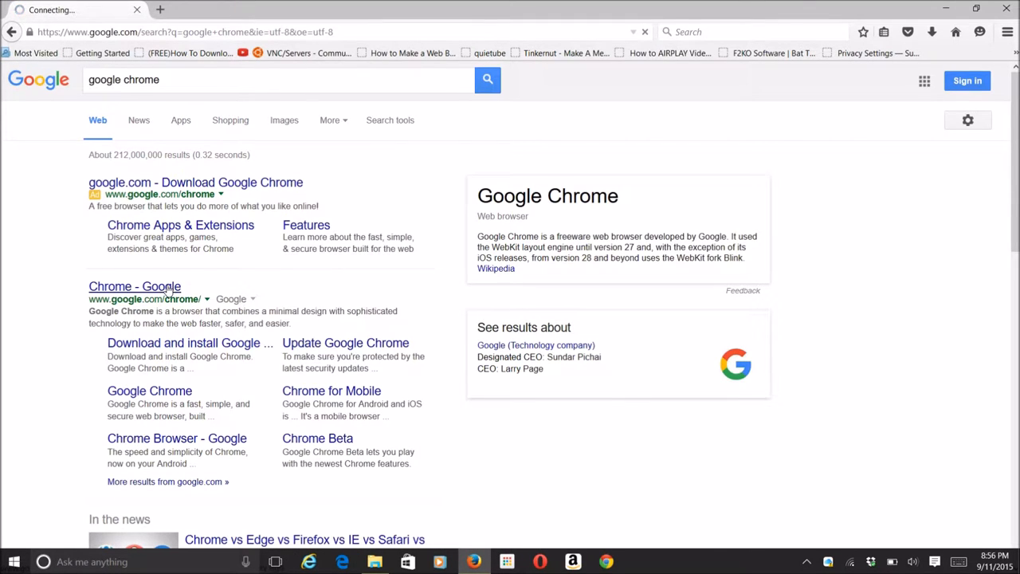
{"action": "left_click", "coordinate": [135, 286]}
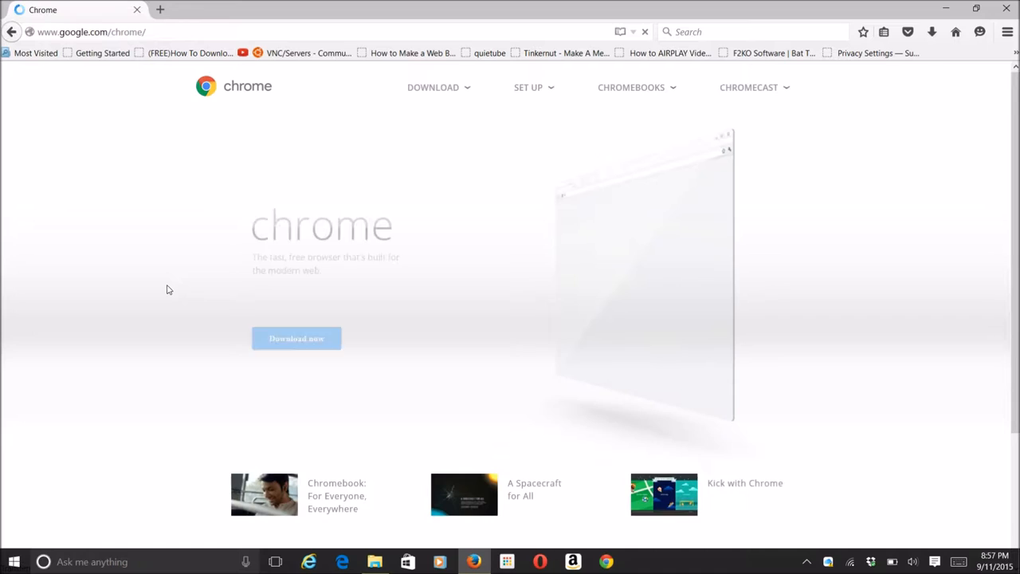
{"action": "left_click", "coordinate": [297, 338]}
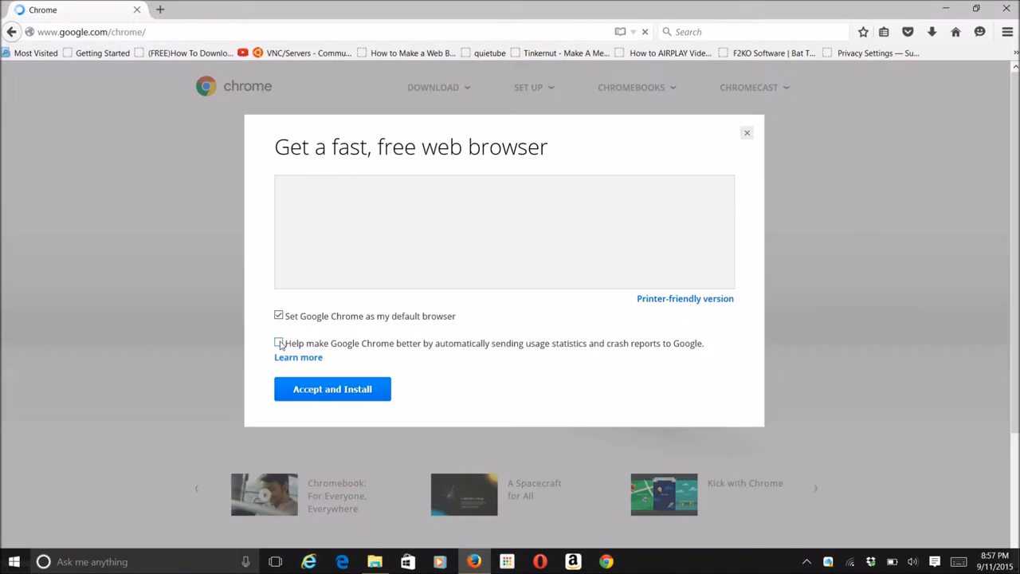
{"action": "left_click", "coordinate": [747, 132]}
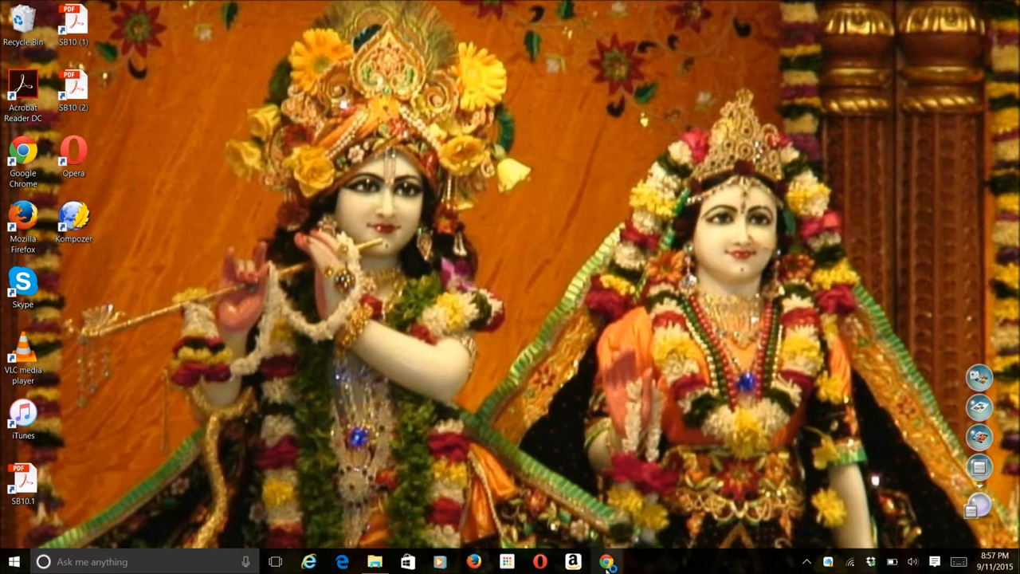
Launch Chrome, open the Chrome Web Store result, and search for 'google cast'
{"action": "left_click", "coordinate": [607, 562]}
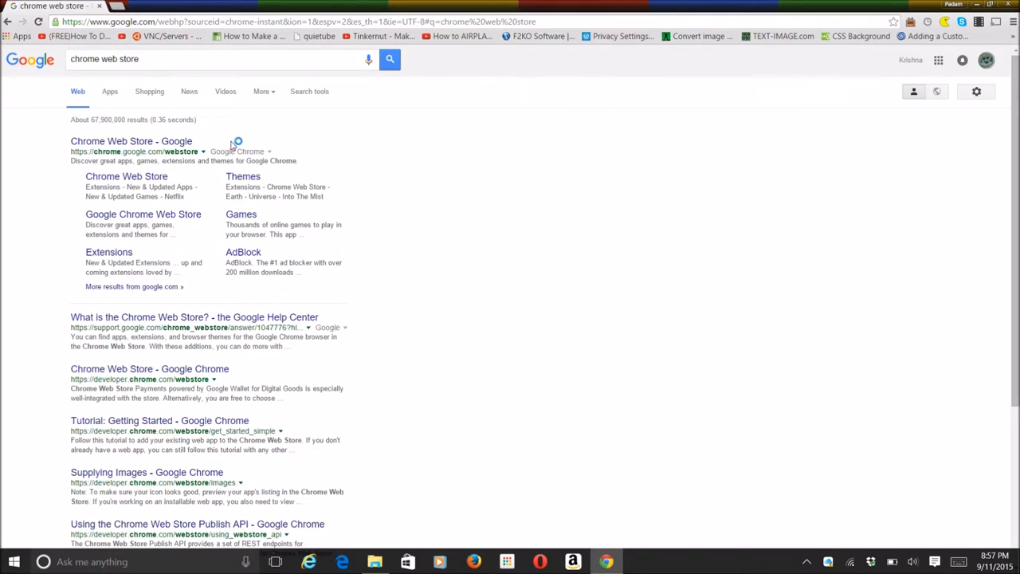
{"action": "left_click", "coordinate": [131, 141]}
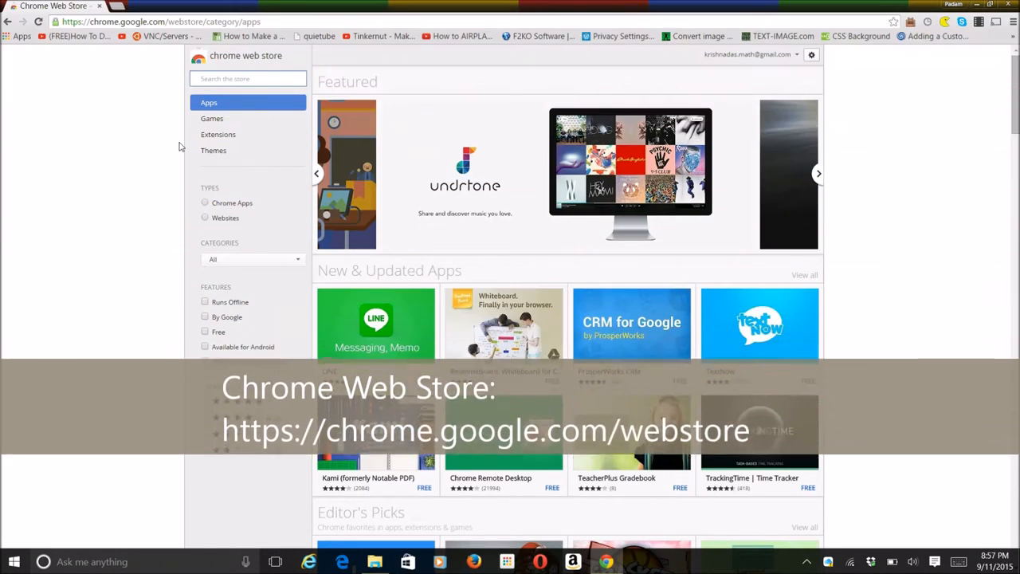
{"action": "type", "text": "google"}
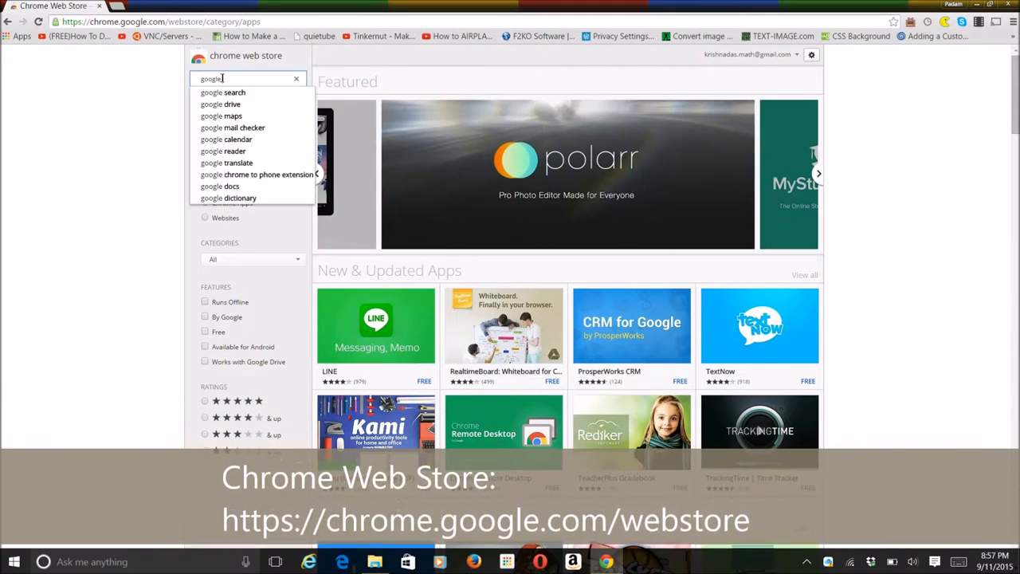
{"action": "type", "text": "cast"}
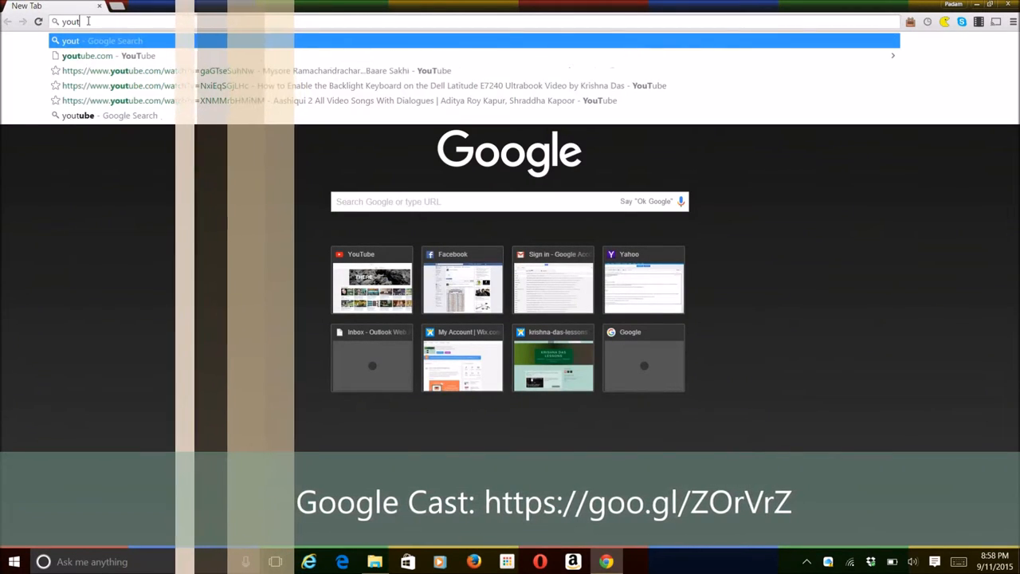
Search 'krishna das dell backlit keyboard' and cast that video to the BRAVIA TV
{"action": "type", "text": "krishna das dell backlit keyboard"}
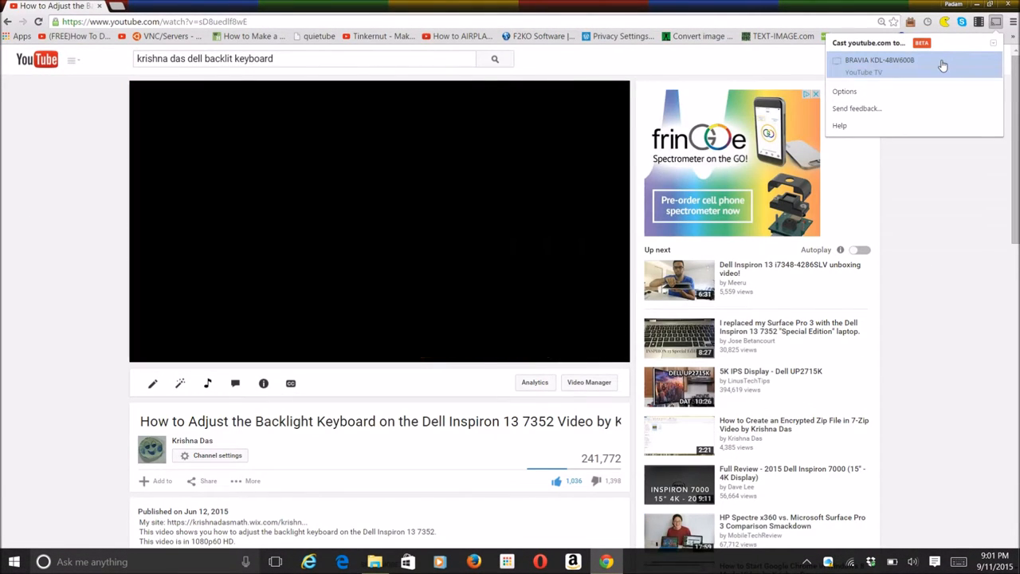
{"action": "left_click", "coordinate": [879, 60]}
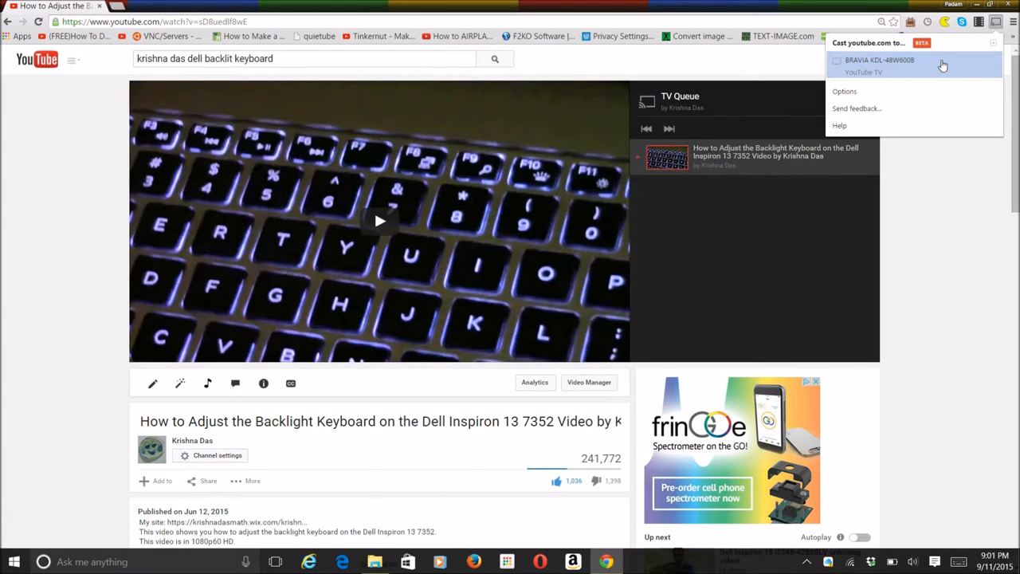
{"action": "left_click", "coordinate": [879, 60]}
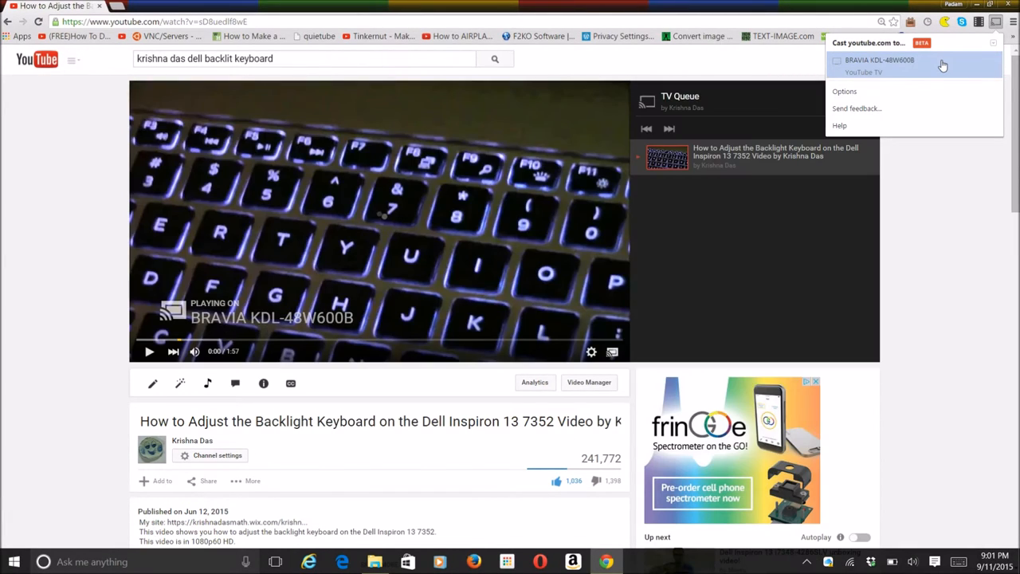
{"action": "left_click", "coordinate": [879, 59]}
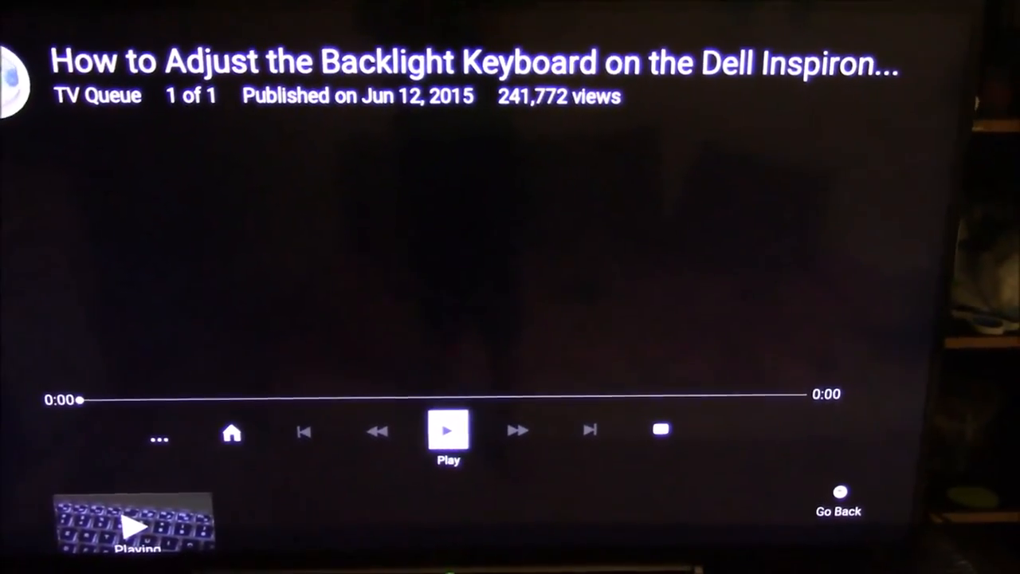
Start playback of the queued backlight keyboard video on the TV player
{"action": "left_click", "coordinate": [448, 430]}
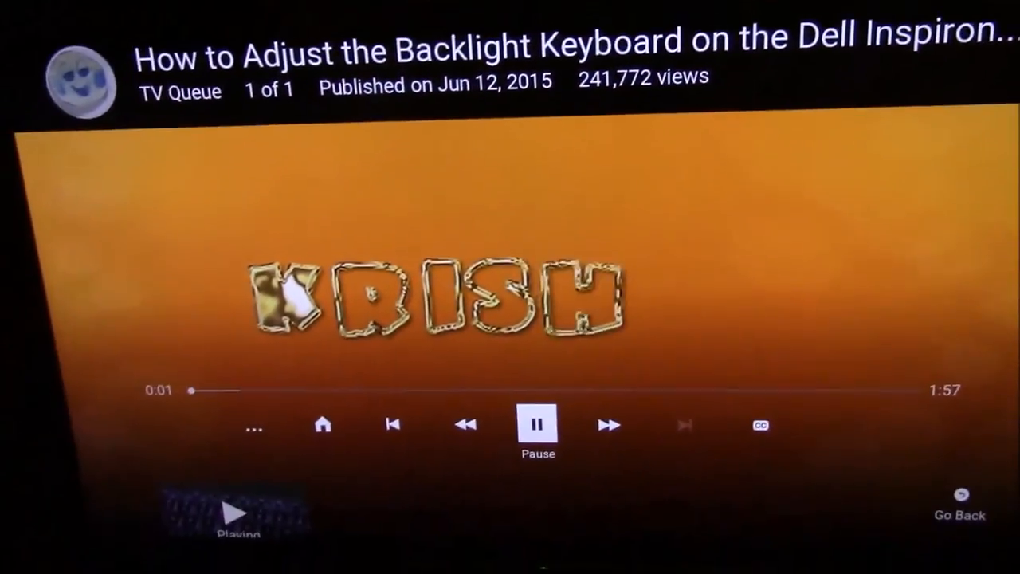